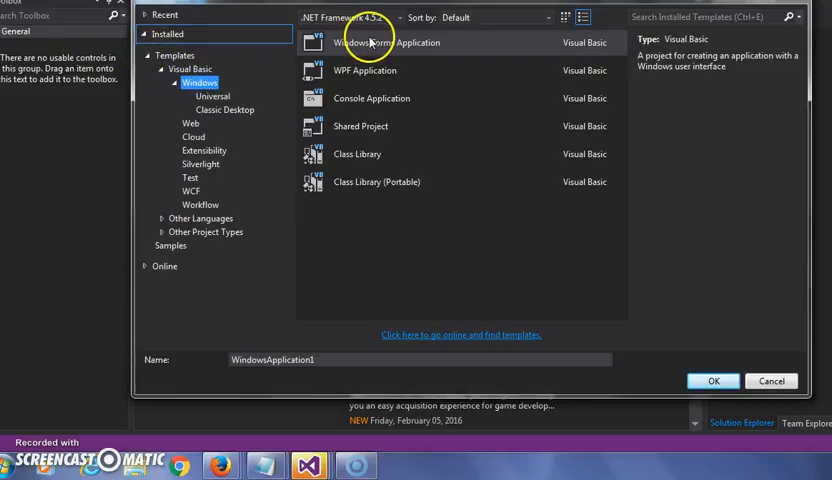
- Choose the Visual Basic Windows Forms Application project type, named WindowsApplication1
click(388, 42)
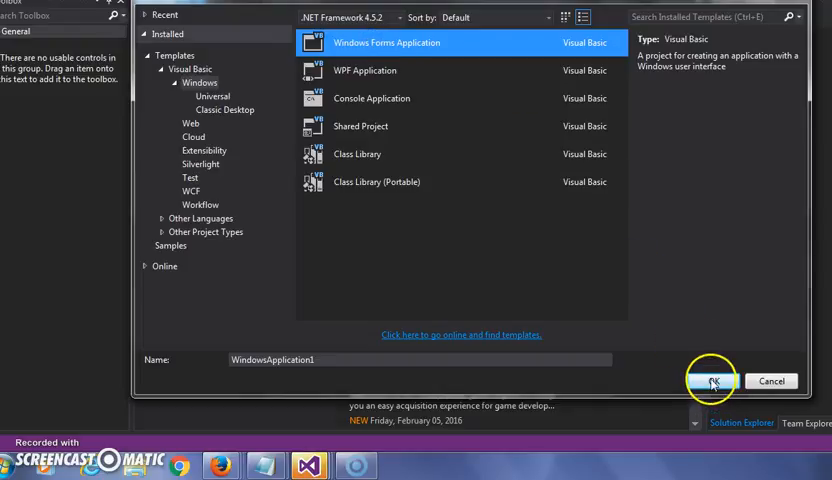
- Confirm creation of the WindowsApplication1 project and let the Form1 designer load
click(708, 380)
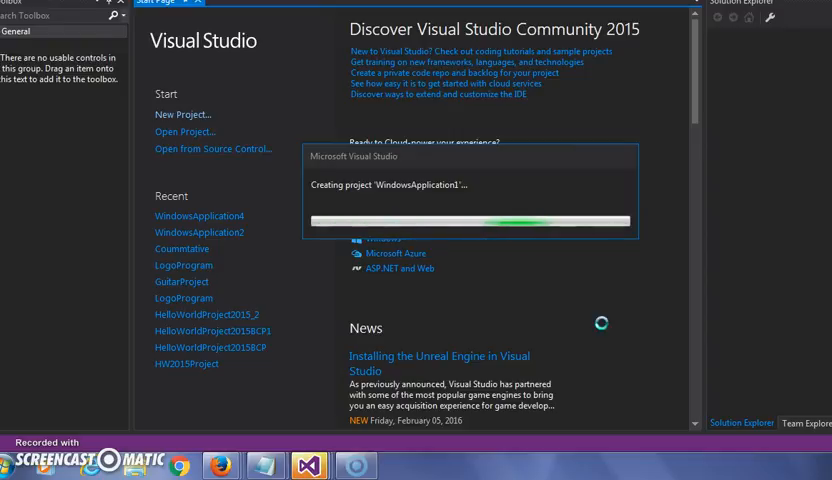
mouse_move(604, 328)
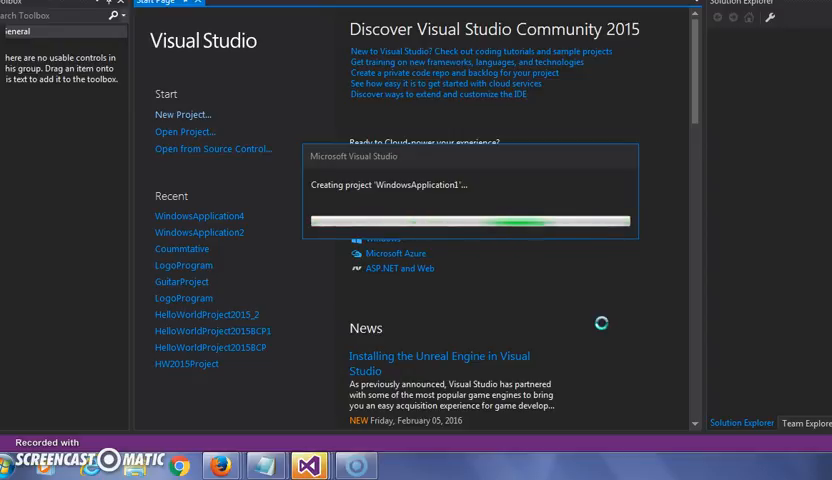
mouse_move(604, 328)
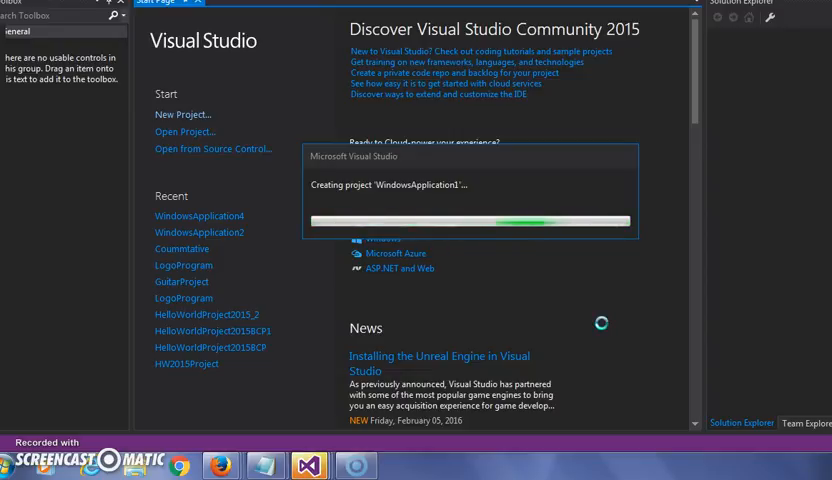
mouse_move(604, 328)
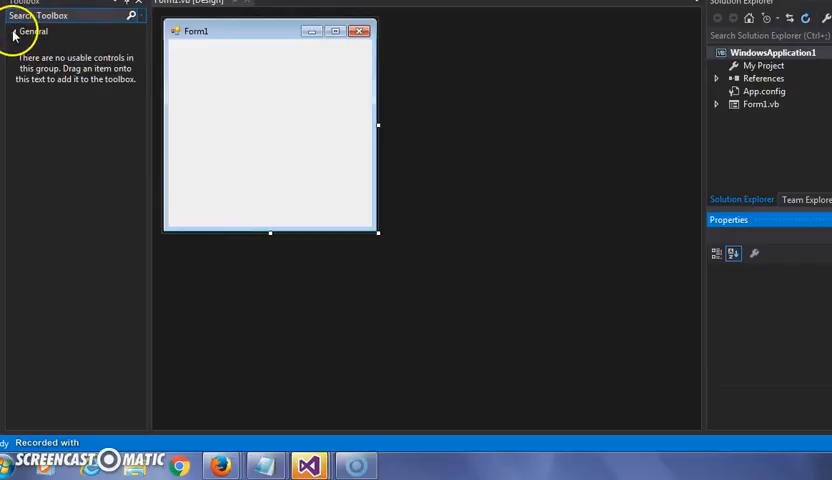
- Collapse the empty General group and expand All Windows Forms controls in the Toolbox
click(32, 32)
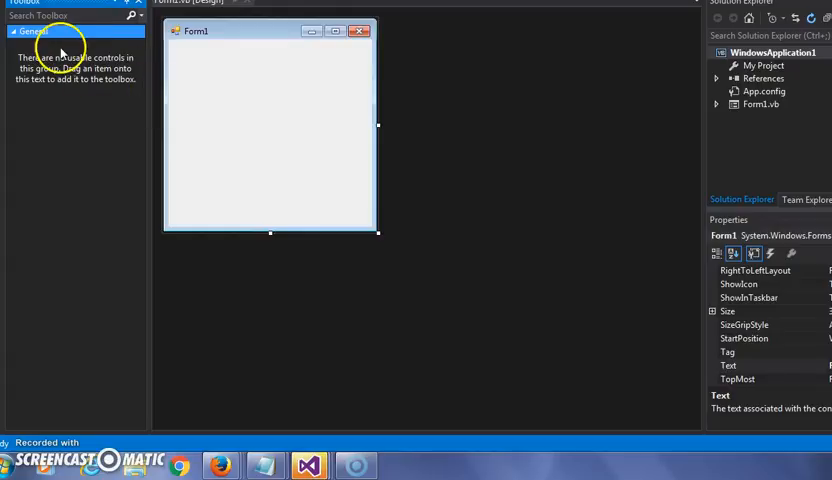
click(36, 32)
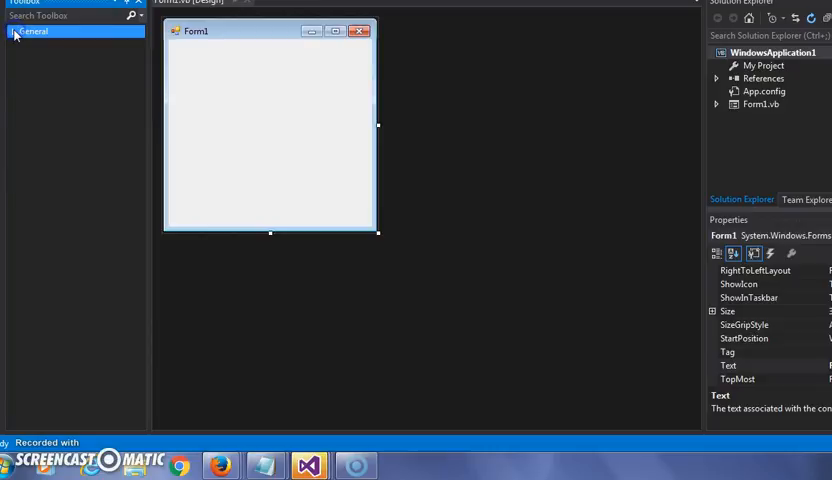
click(32, 32)
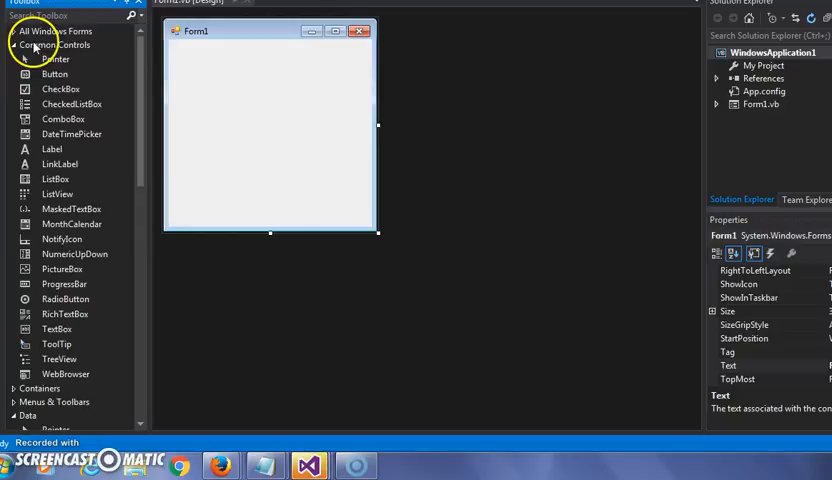
mouse_move(54, 74)
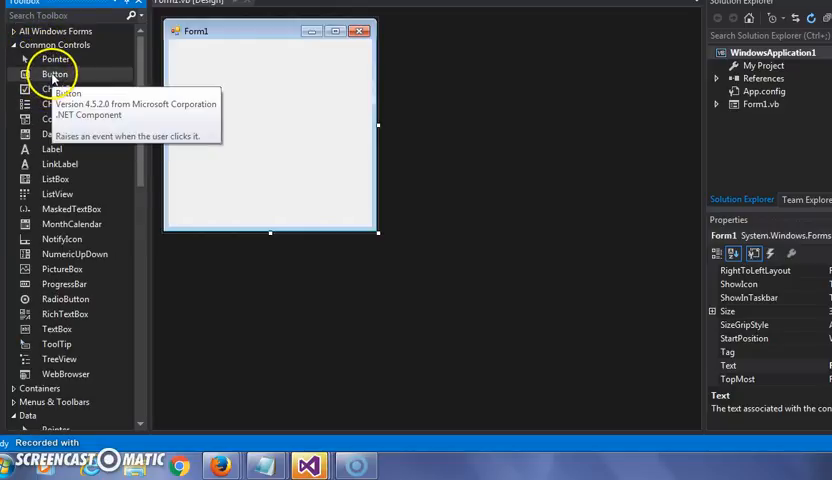
- Place a Button1 control near the top-left of Form1 and select it
click(56, 72)
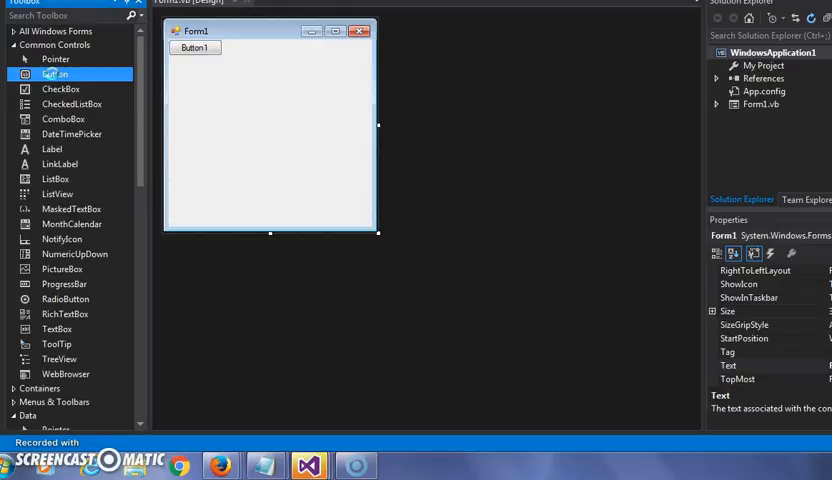
click(196, 48)
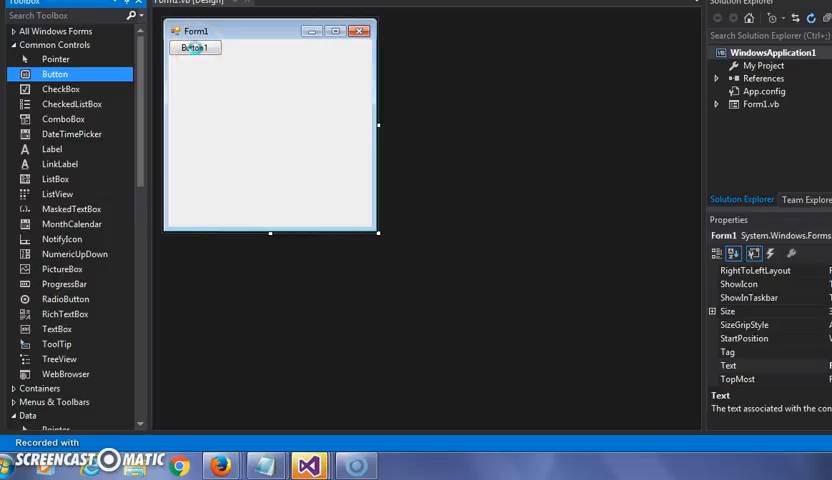
click(196, 48)
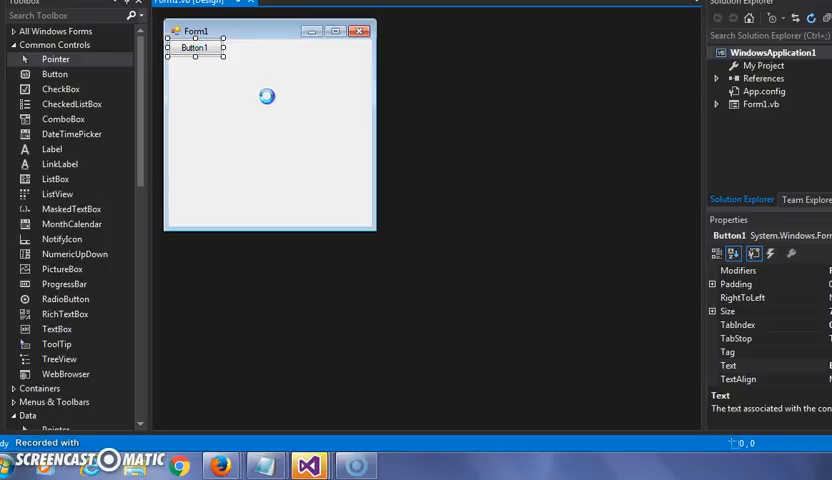
- In Button1_Click, declare Dim x As Integer and Dim y As Integer via IntelliSense
double_click(196, 48)
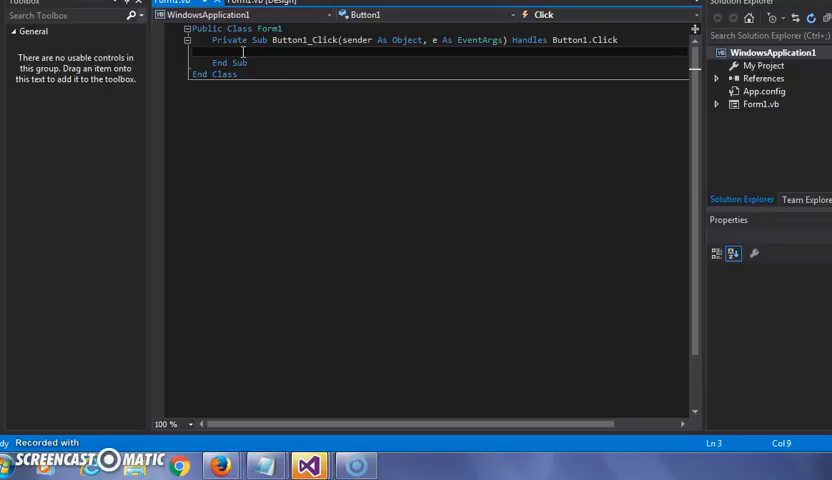
text(dim)
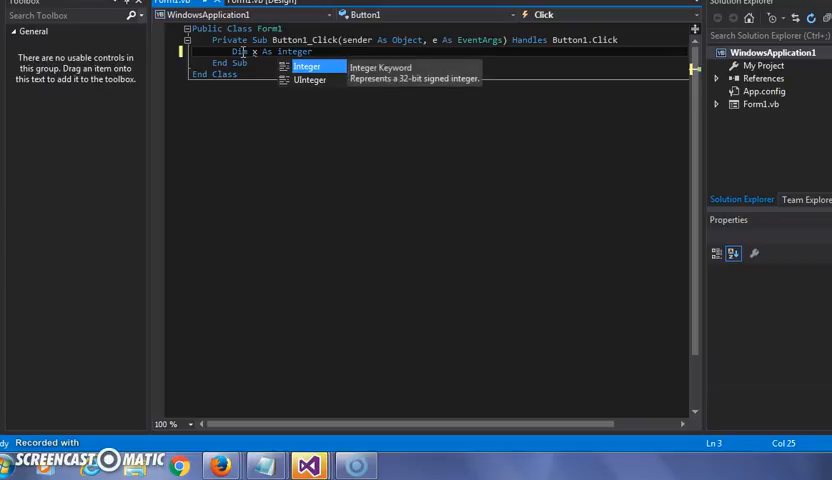
key(enter)
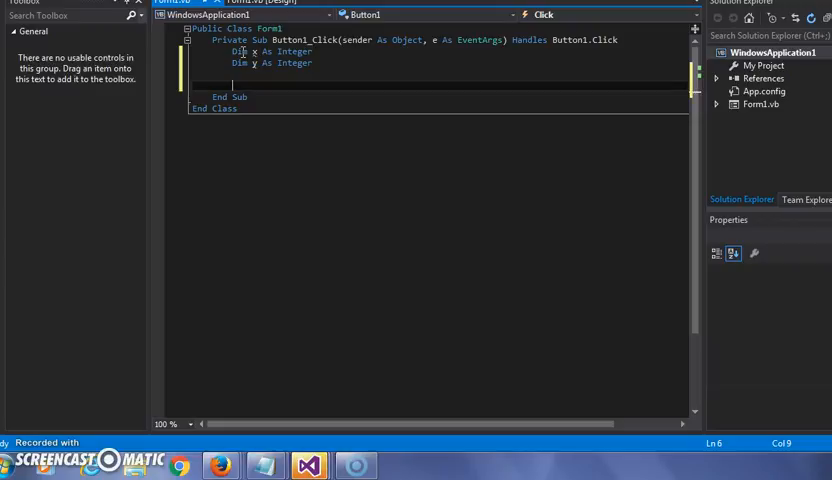
- Assign x = 10 and y = 21, then begin an If x = y Then block
text(x = 18)
text(y = 21)
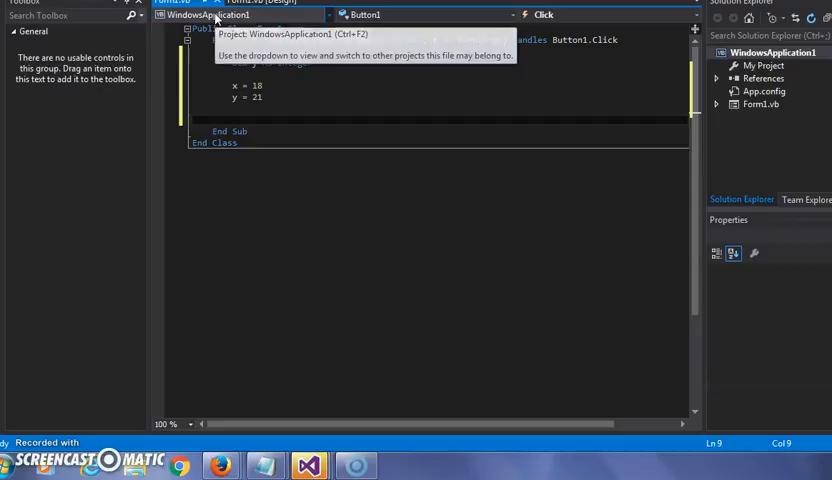
text(if)
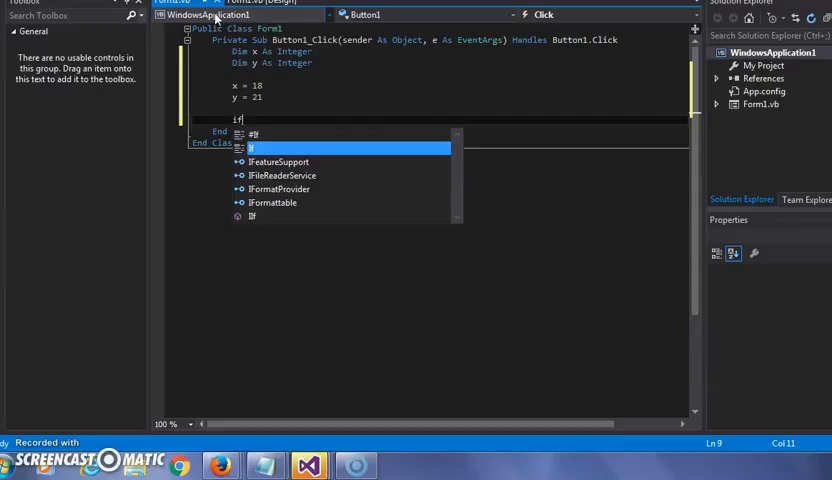
text(x)
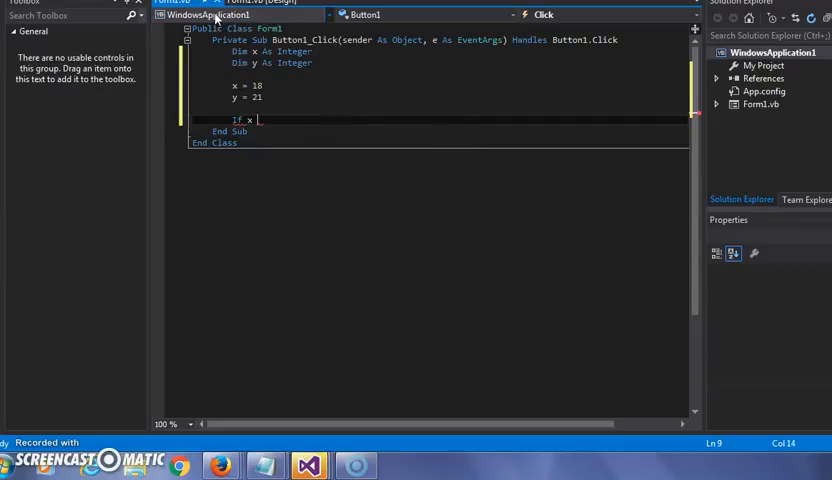
text(= 1)
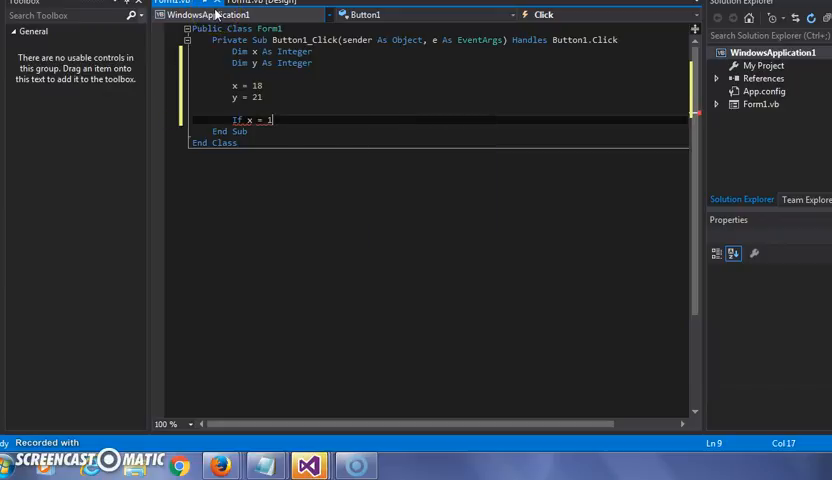
text(y t)
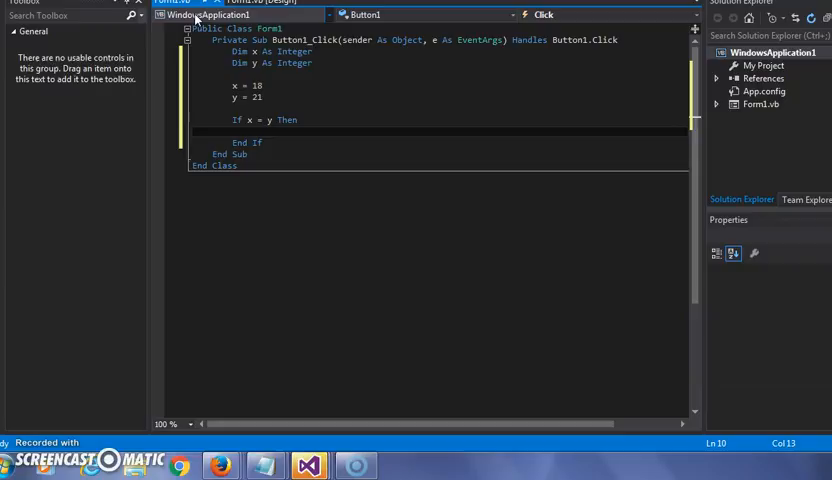
- Inside the If, show MsgBox("x and y are equal") and close with End If
text(msg)
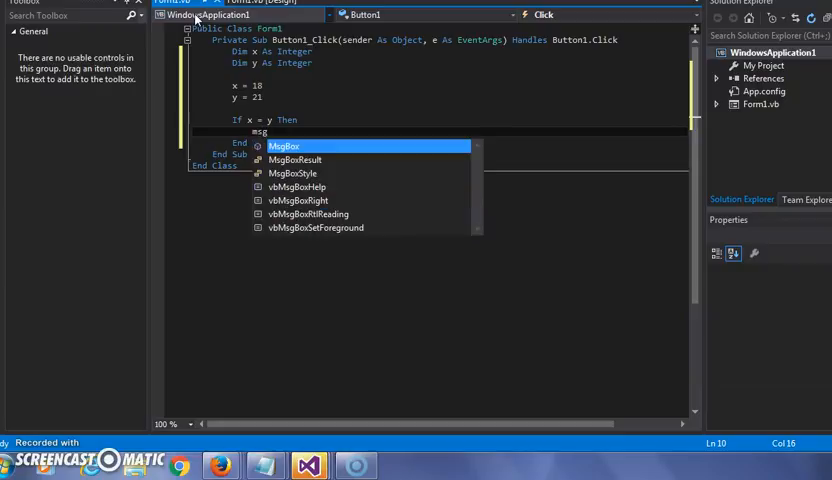
text(box)
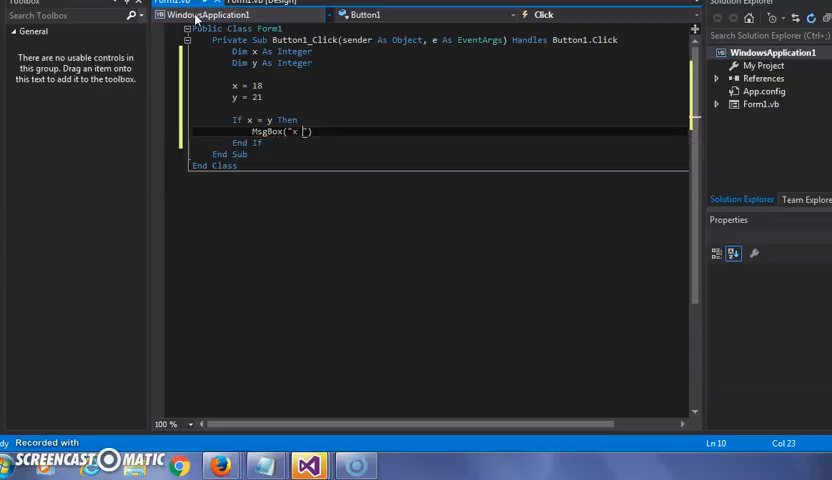
text(and y are equa)
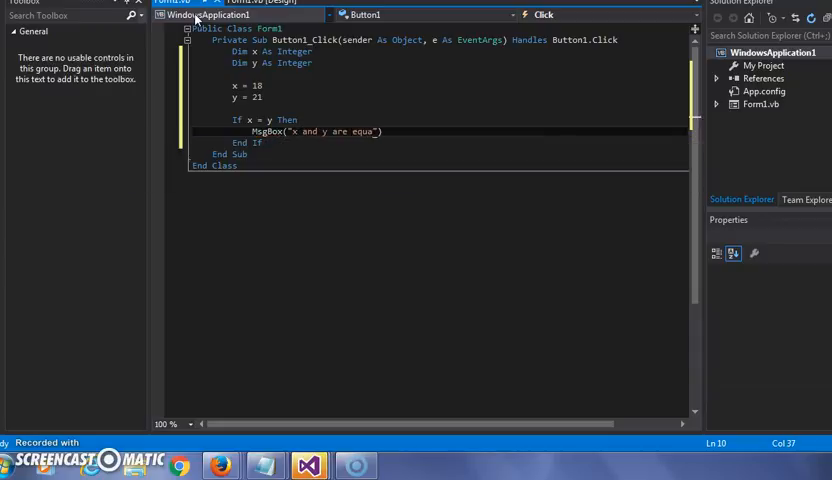
text(l)
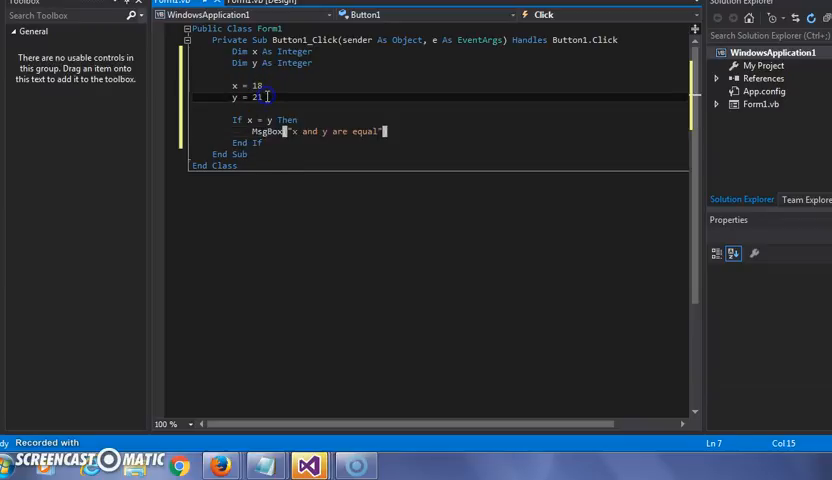
key(enter)
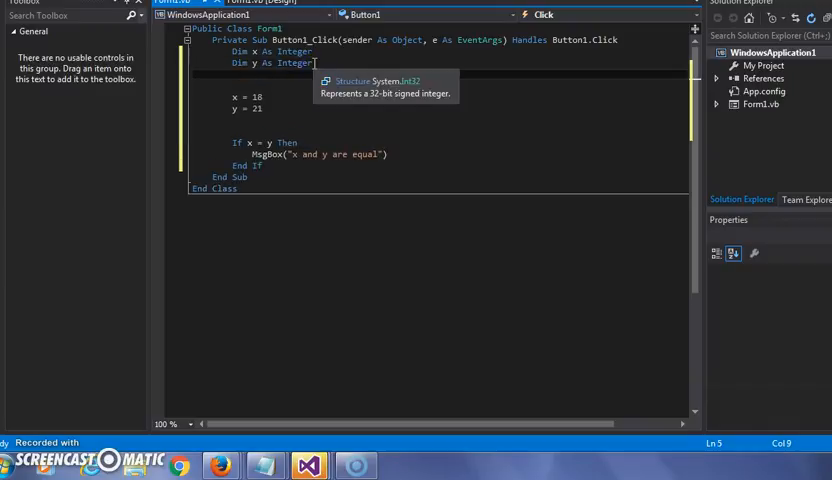
- Declare Dim sum As Integer, set sum = 0, and compute sum = x + y in the equal branch
text(Dim dum As Integer)
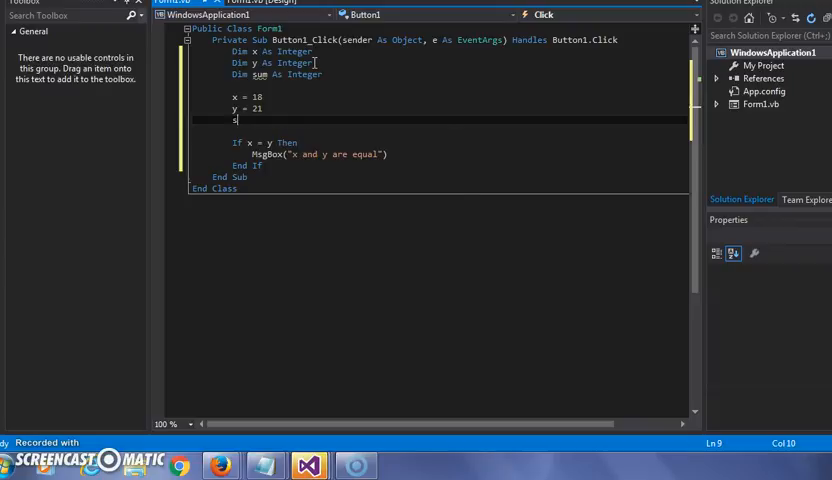
text(um = 0)
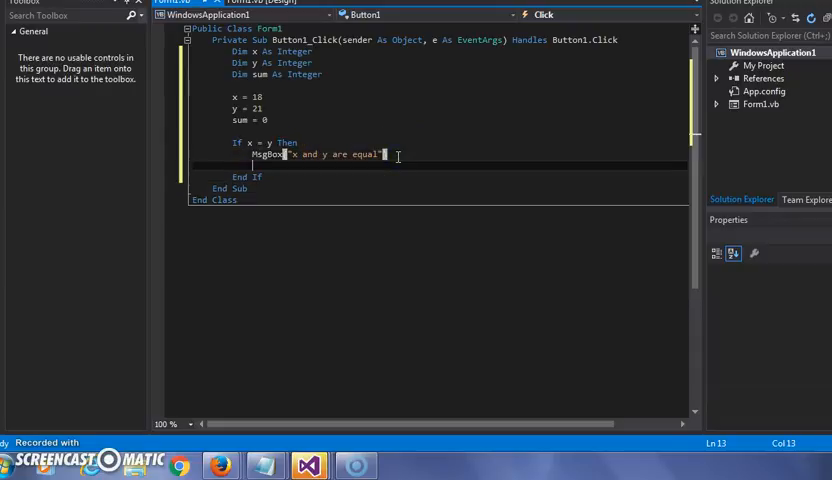
text(sum = x +)
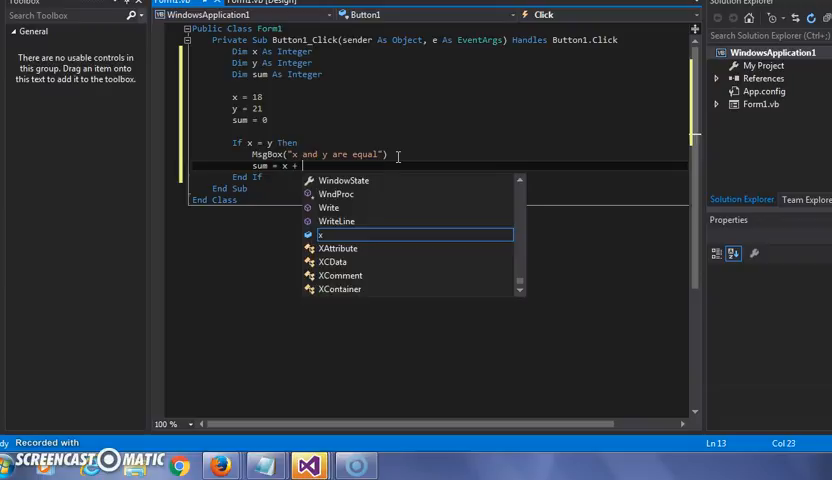
text(y)
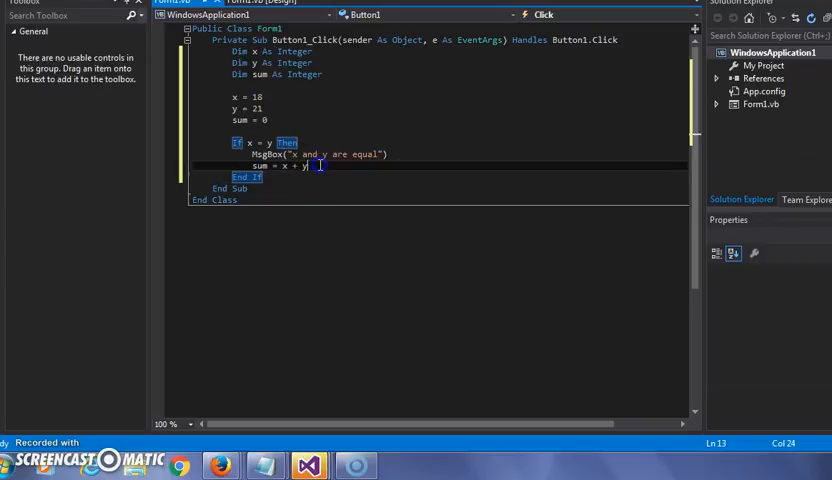
- Add an ElseIf x > y Then branch with MsgBox("x is greater than y")
key(enter)
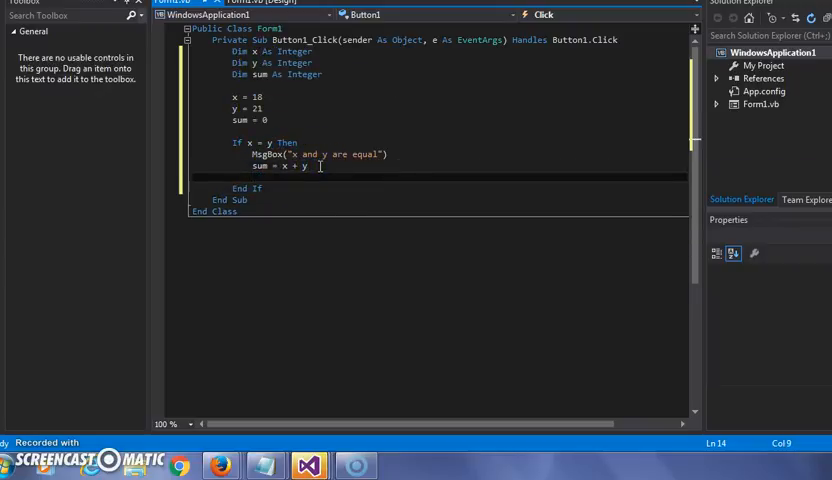
text(Else)
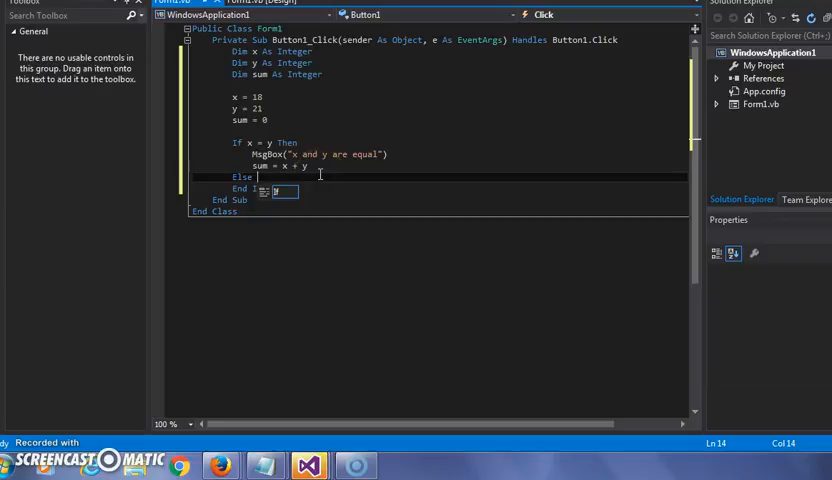
text(If)
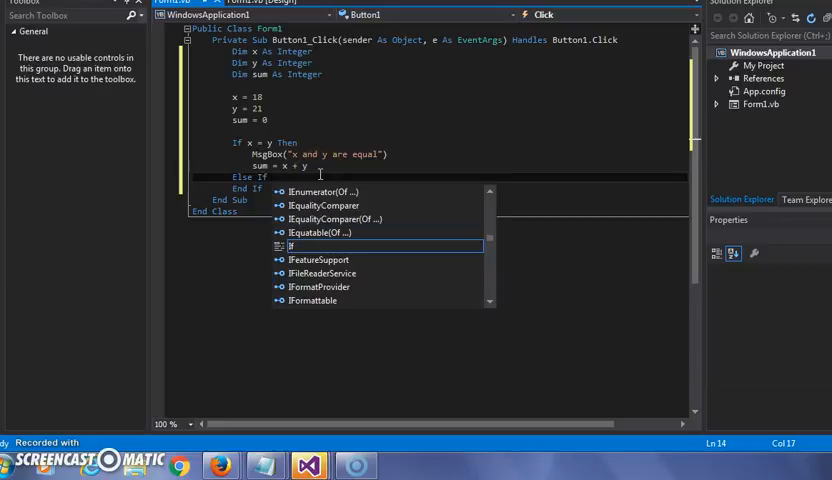
text(x)
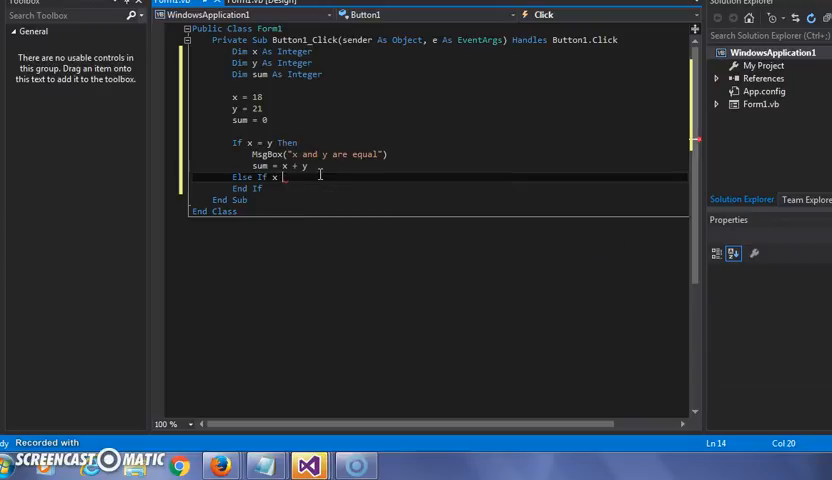
text(> y th)
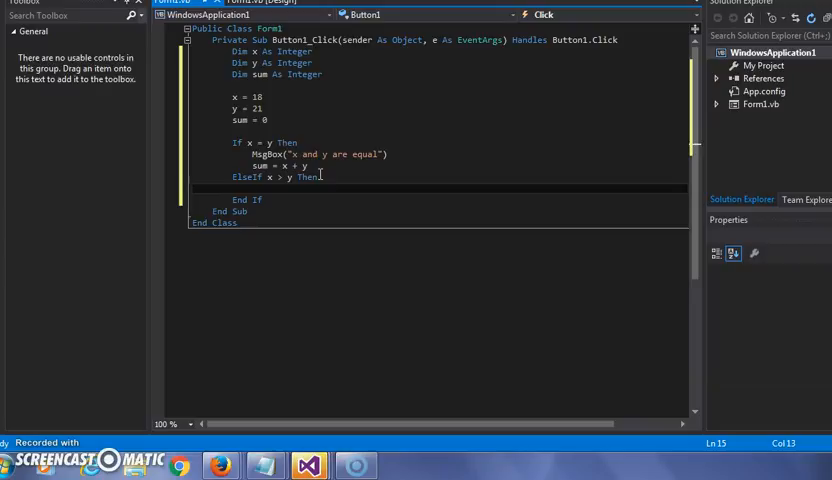
text(msgbox)
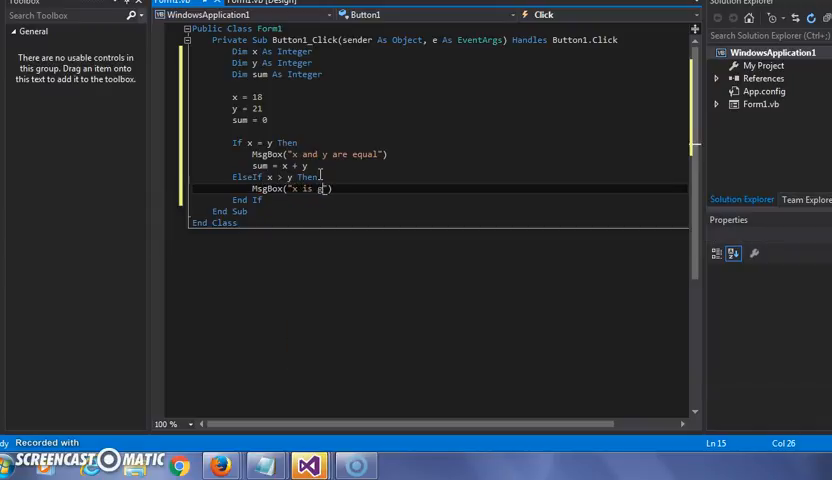
text(reater than y)
text(sum =)
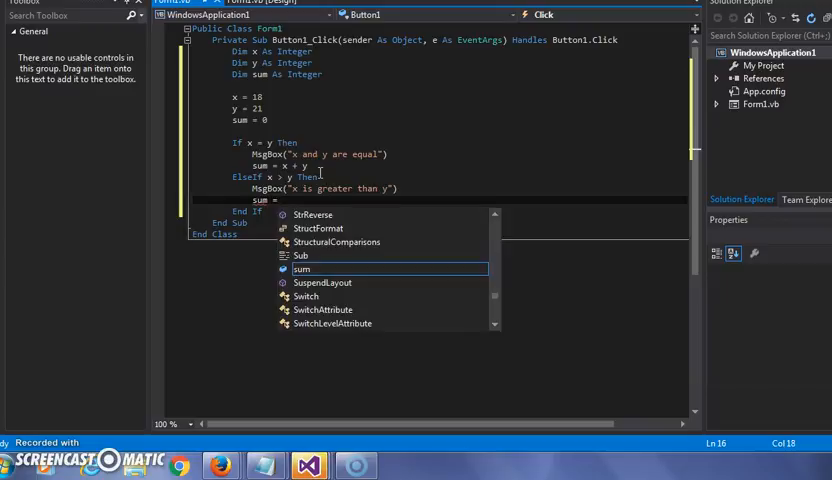
- Add sum lines under the greater-than branch and start the next Else keyword
key(Escape)
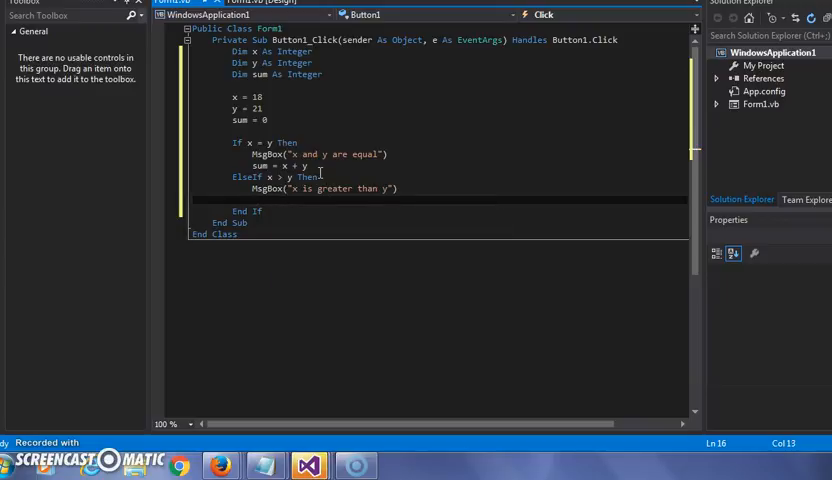
text(sum)
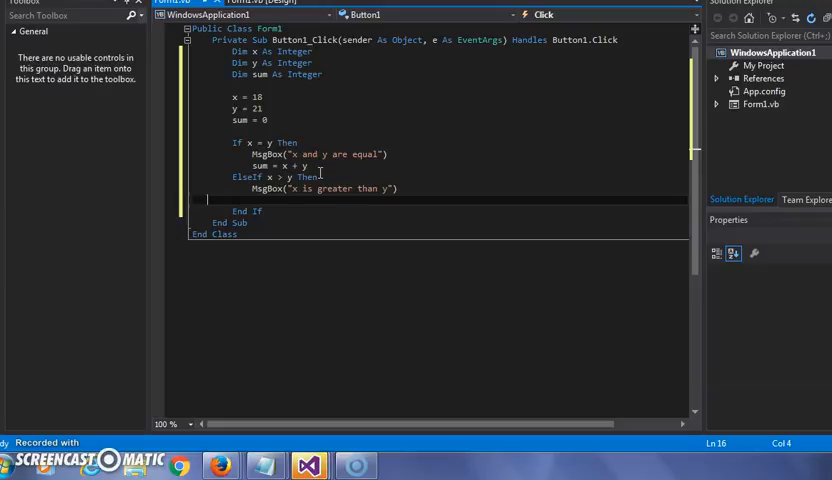
text(sum)
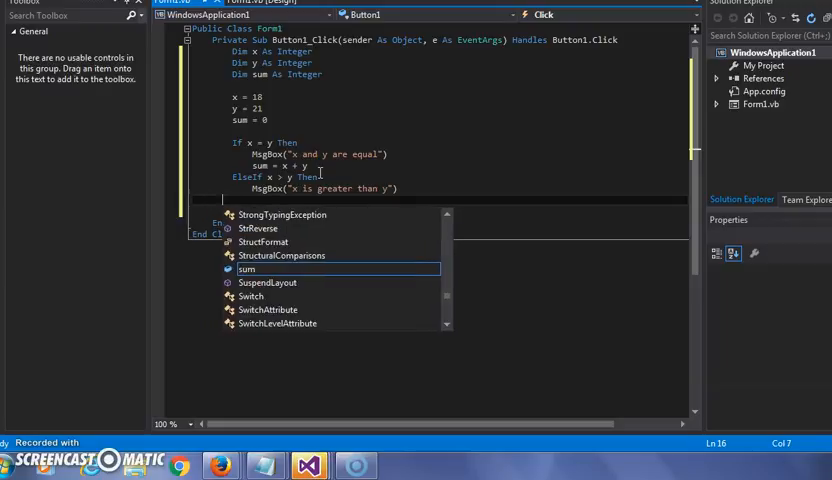
text(e)
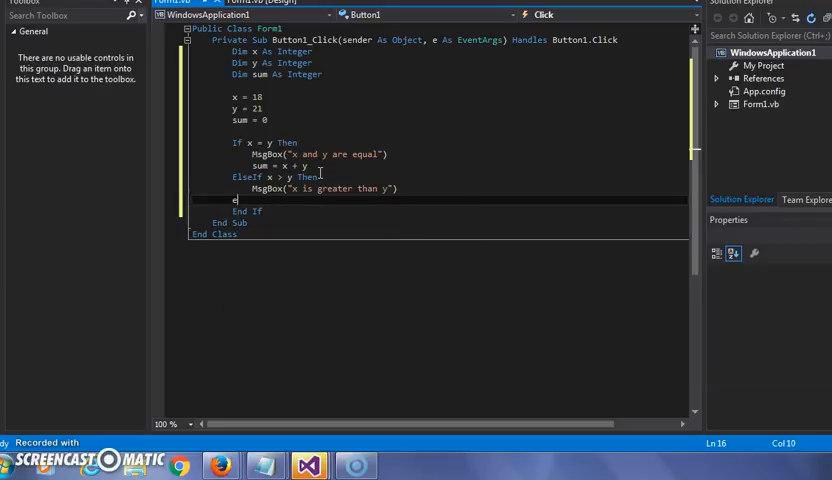
- Add an ElseIf x < y Then branch with MsgBox("x is less than y"), then an Else line
text(lseif)
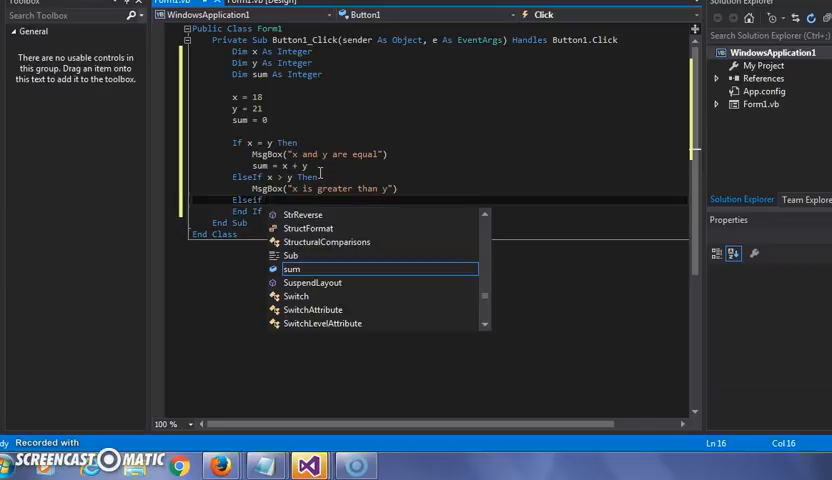
text(x < y Then)
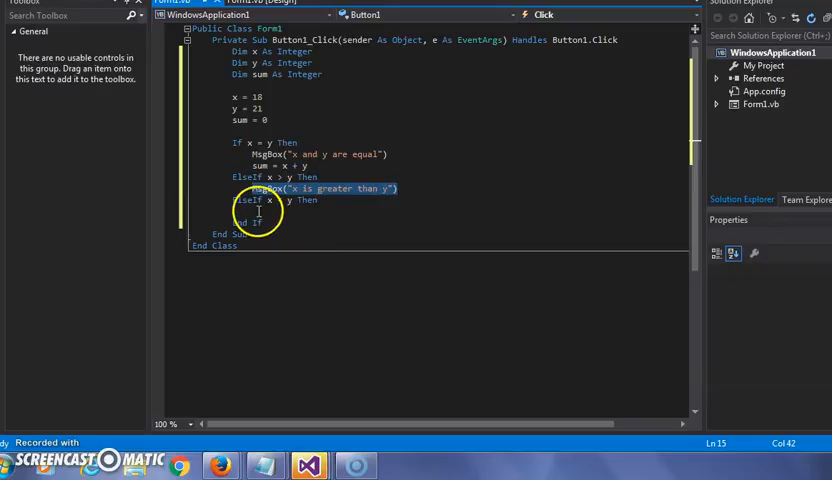
text(MsgBox("x is greater than y"))
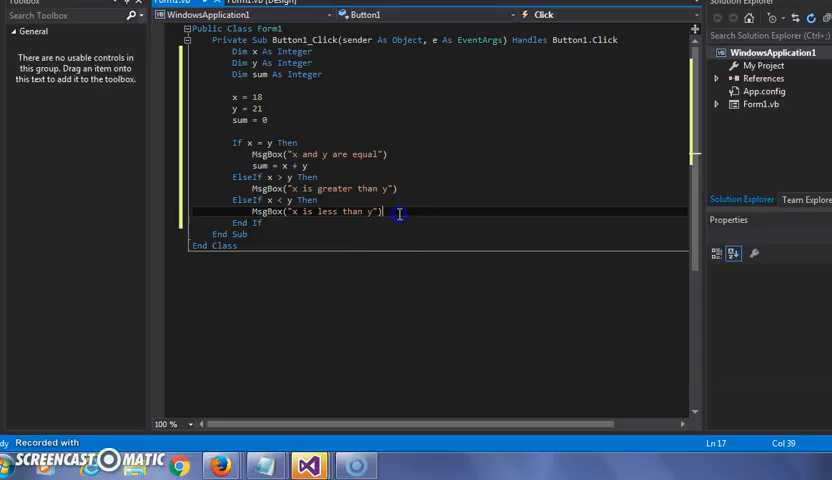
text(e)
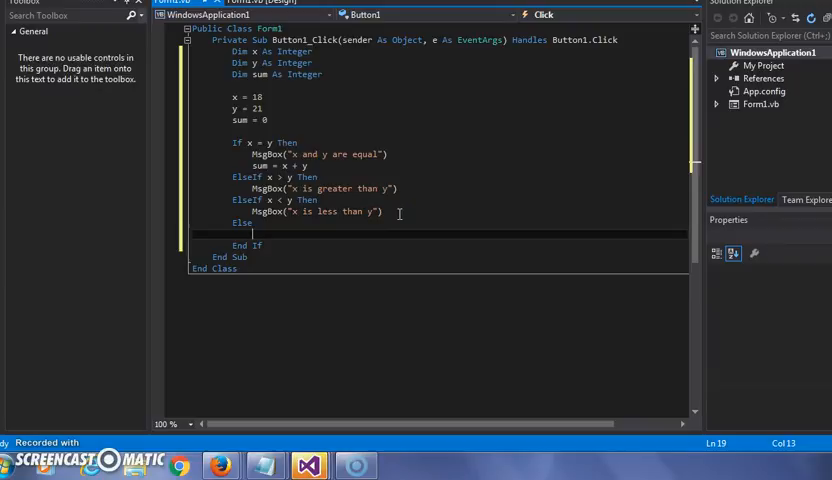
- Under Else, show MsgBox("error!!!!") to complete the If block
text(MsgBox())
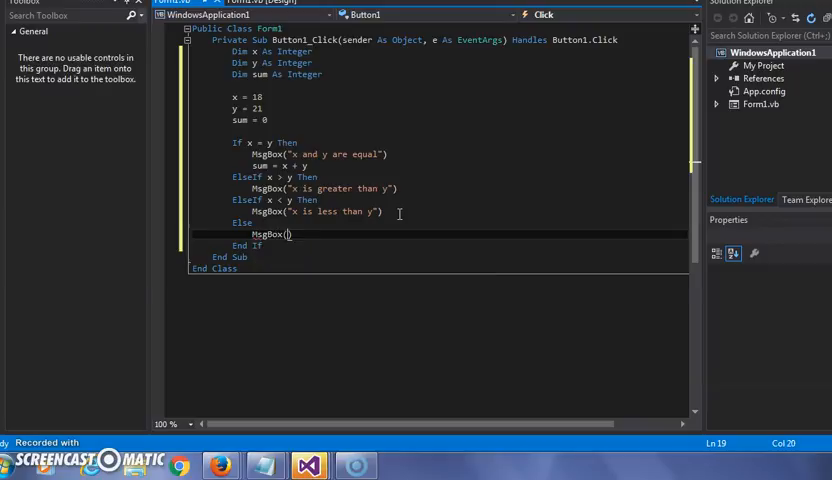
text(()
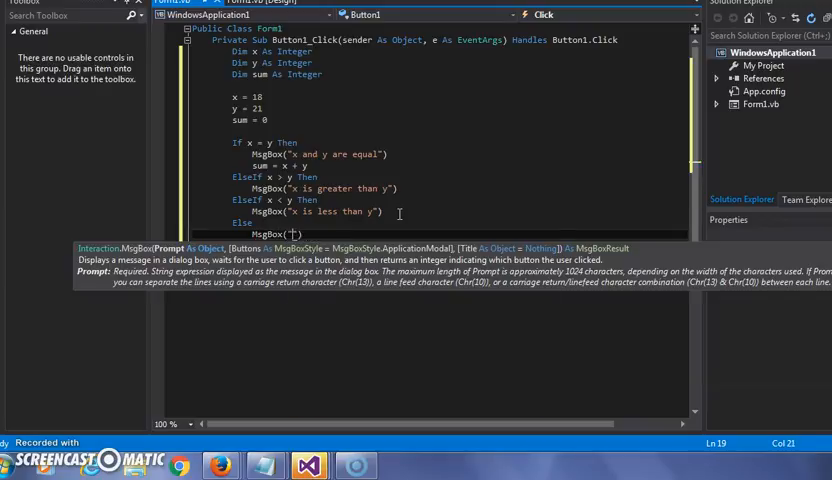
text(error!!!!)
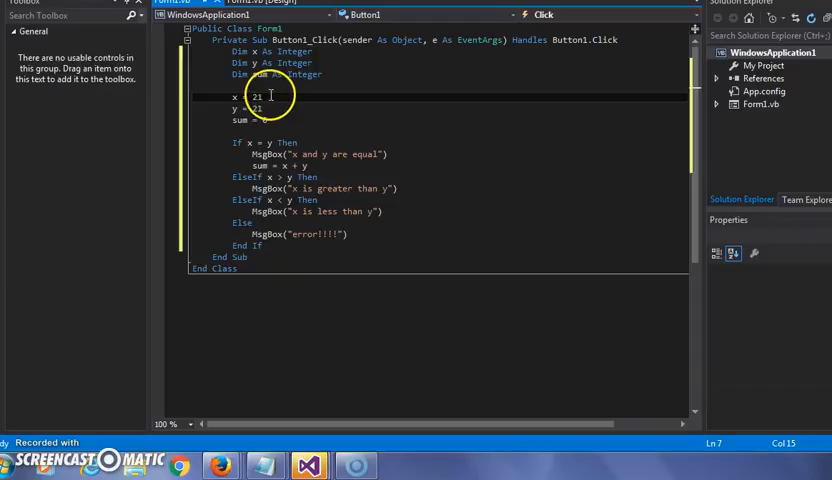
- Replace the value assigned to x with 27, keeping y at 21
key(Backspace)
text(7)
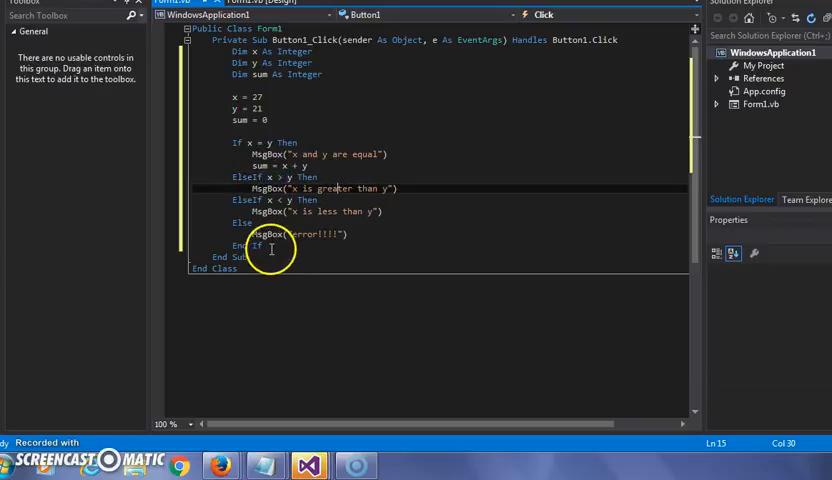
click(248, 246)
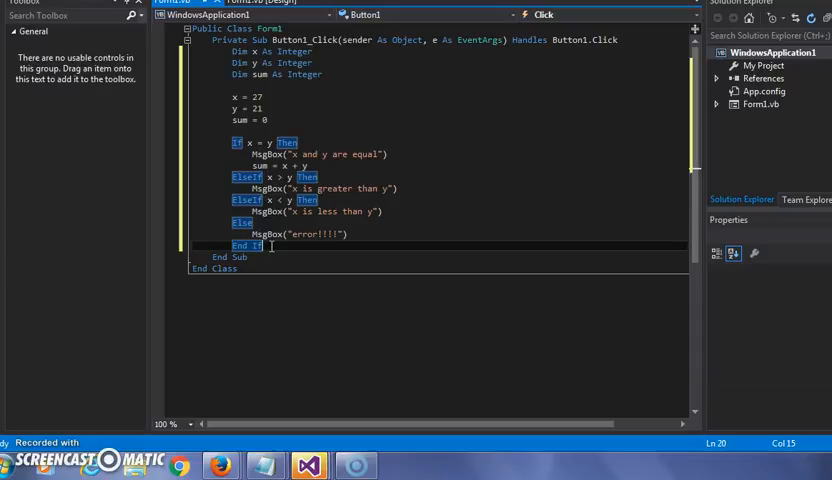